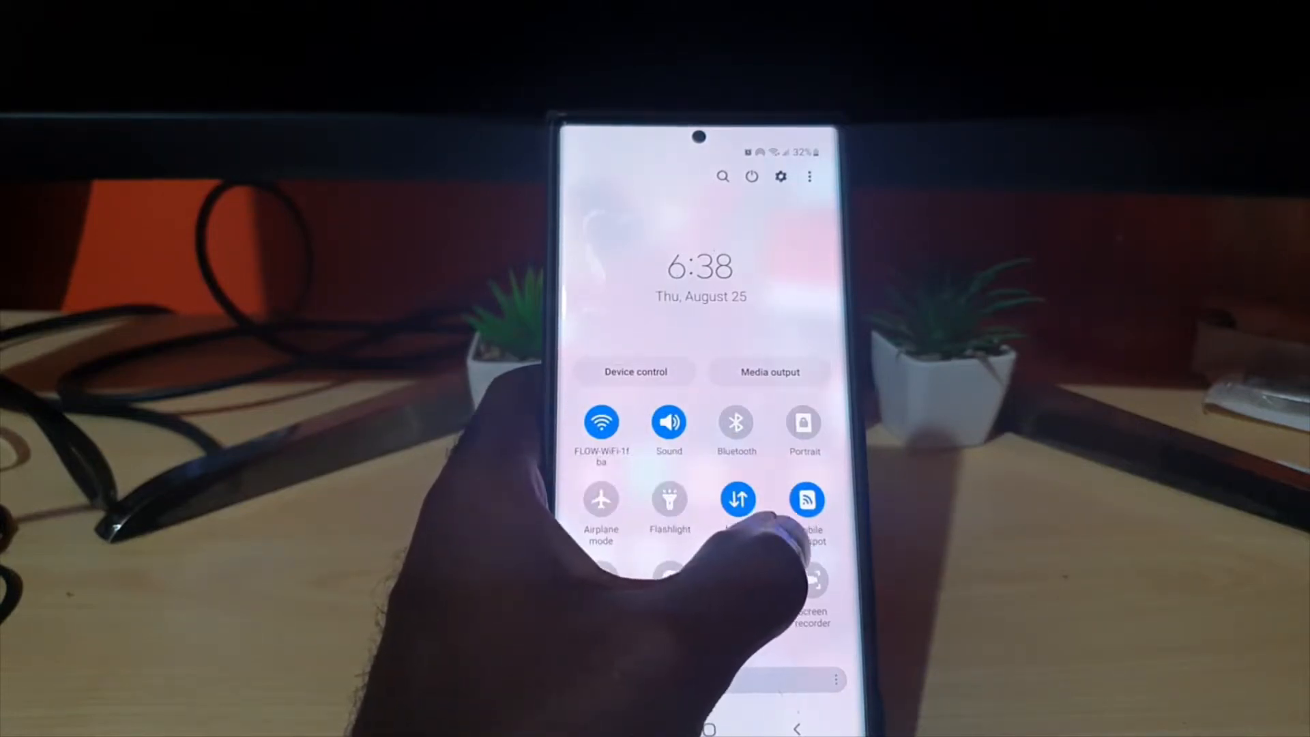
Turn Mobile Hotspot on from its Quick Settings tile and land on its details page
{"action": "left_click", "coordinate": [807, 499]}
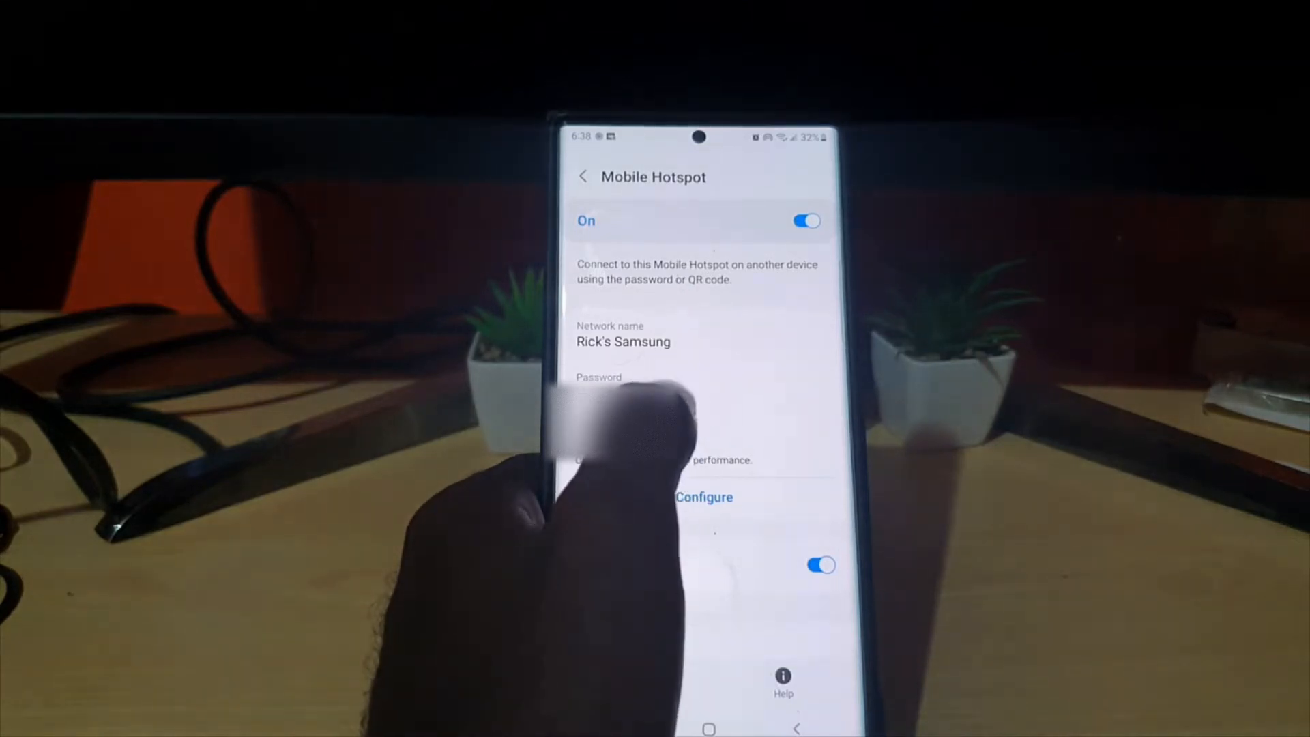
Edit the hotspot password in Configure Mobile Hotspot and save the new value
{"action": "left_click", "coordinate": [704, 496]}
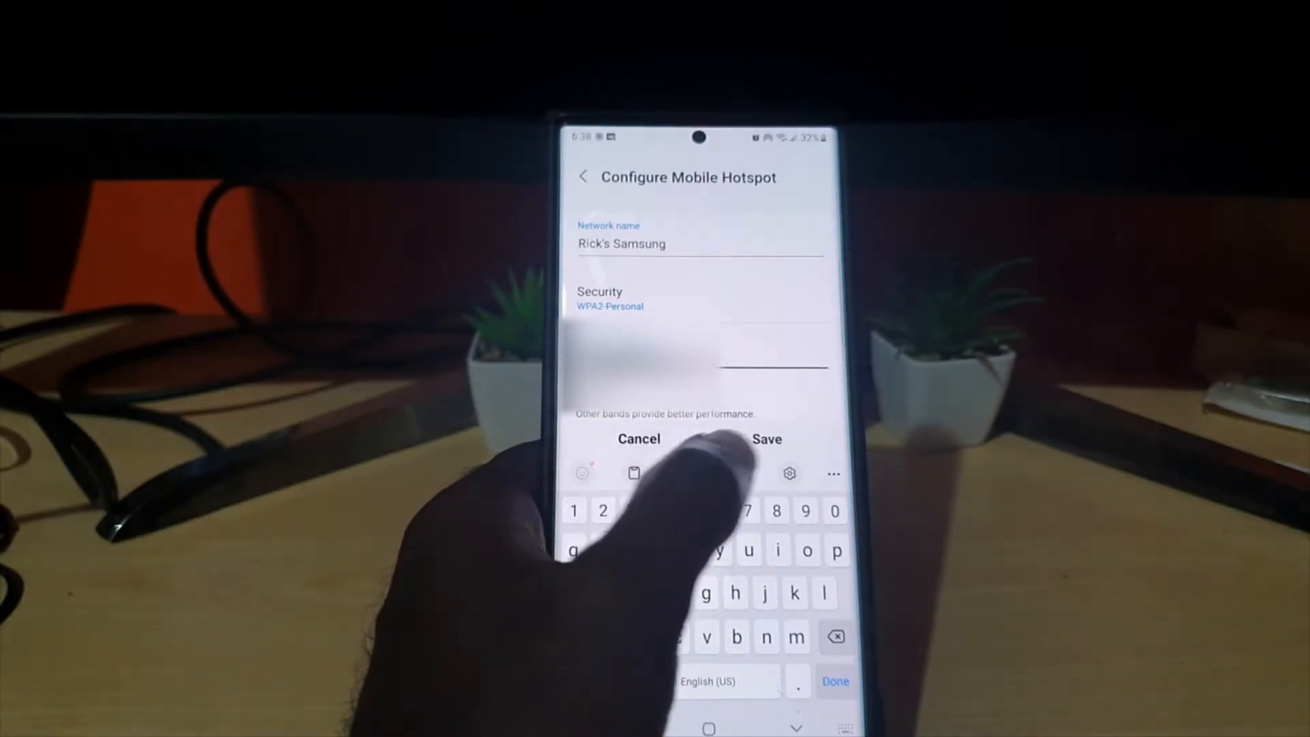
{"action": "left_click", "coordinate": [767, 438]}
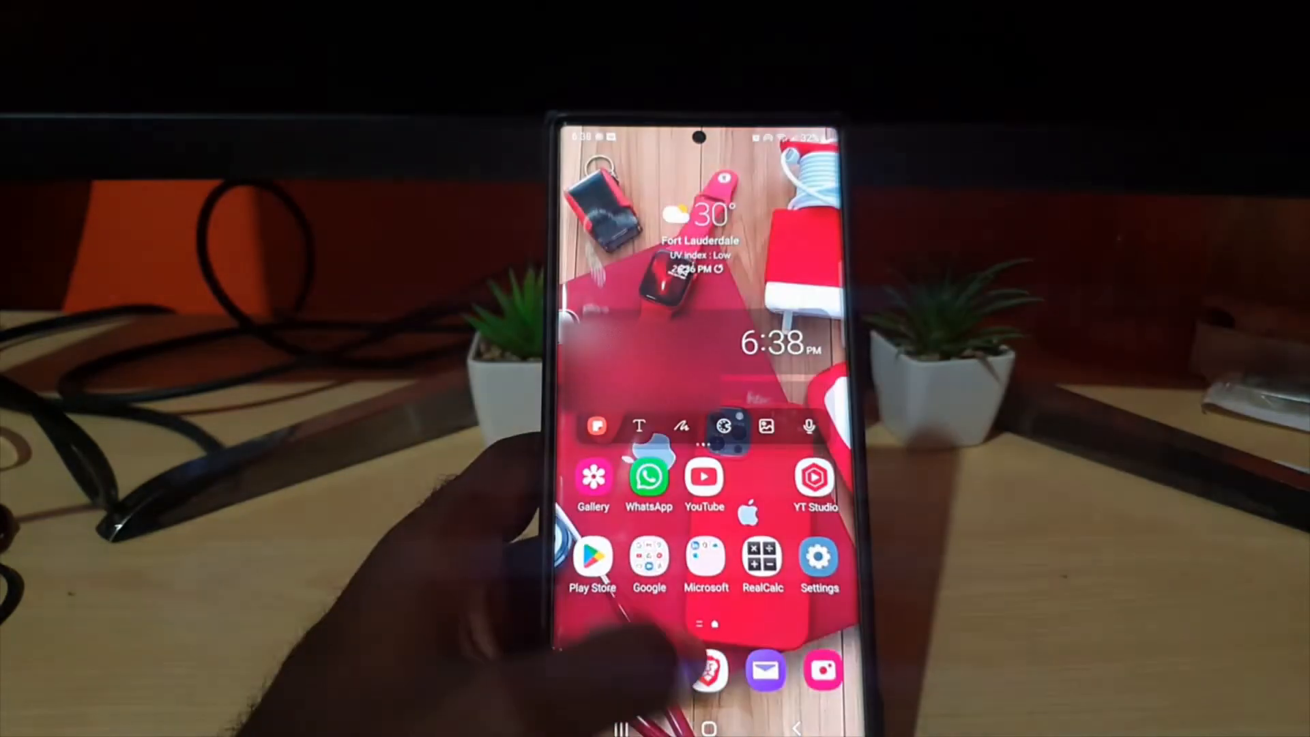
Navigate back into Mobile Hotspot and reopen its Configure screen for the network name
{"action": "left_click", "coordinate": [818, 555]}
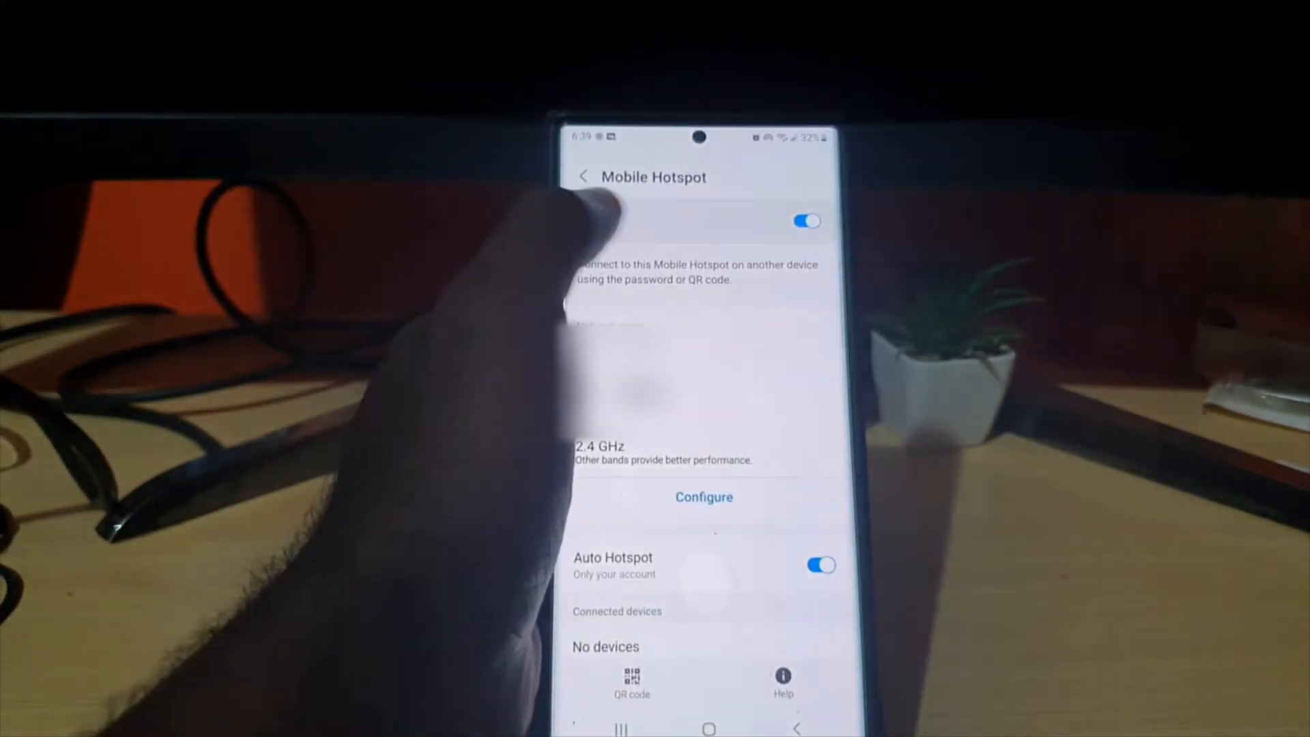
{"action": "left_click", "coordinate": [704, 497]}
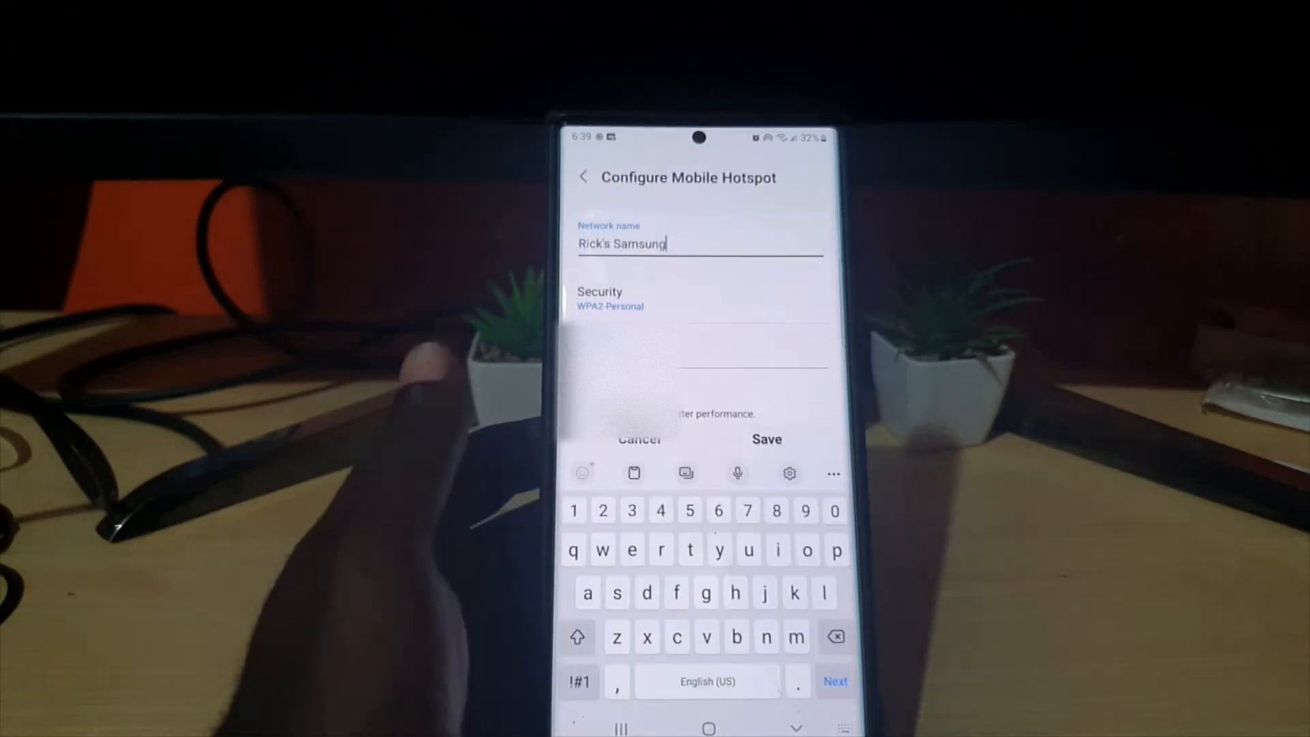